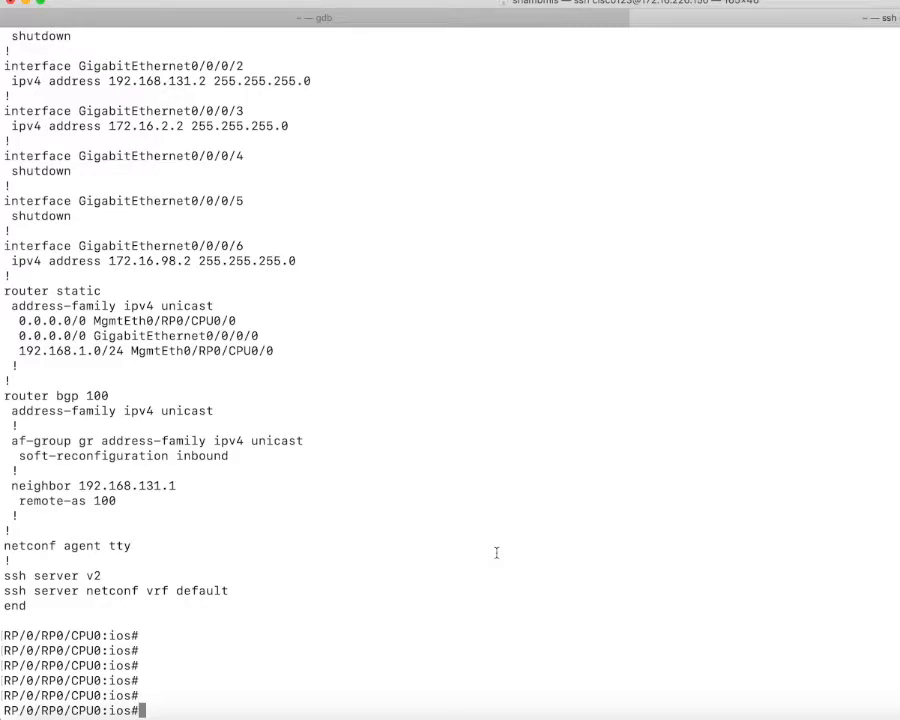
List the router's interface brief table, showing GigabitEthernet0/0/0/0 up at 172.16.226.150
key(Return)
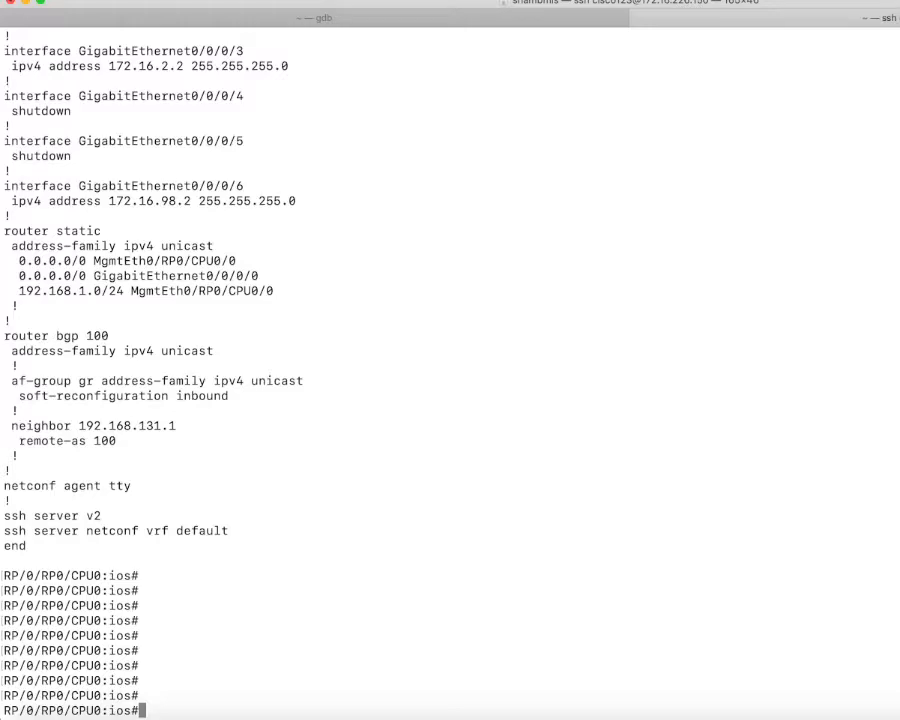
text(sh ip int bri)
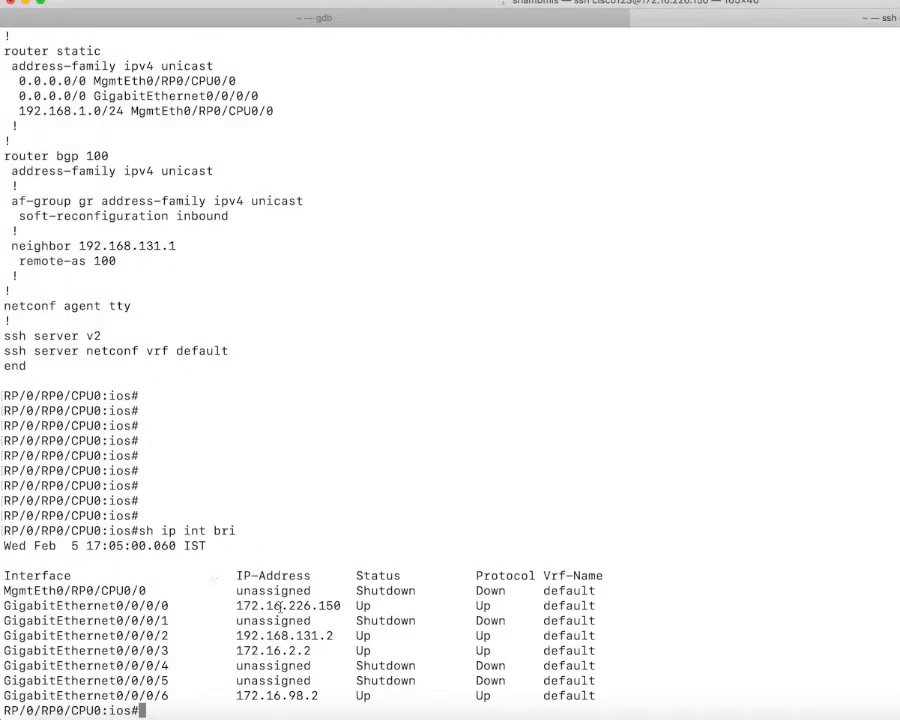
Ping 172.16.226.135 from the router, then start 'sh run' for the running configuration
click(300, 604)
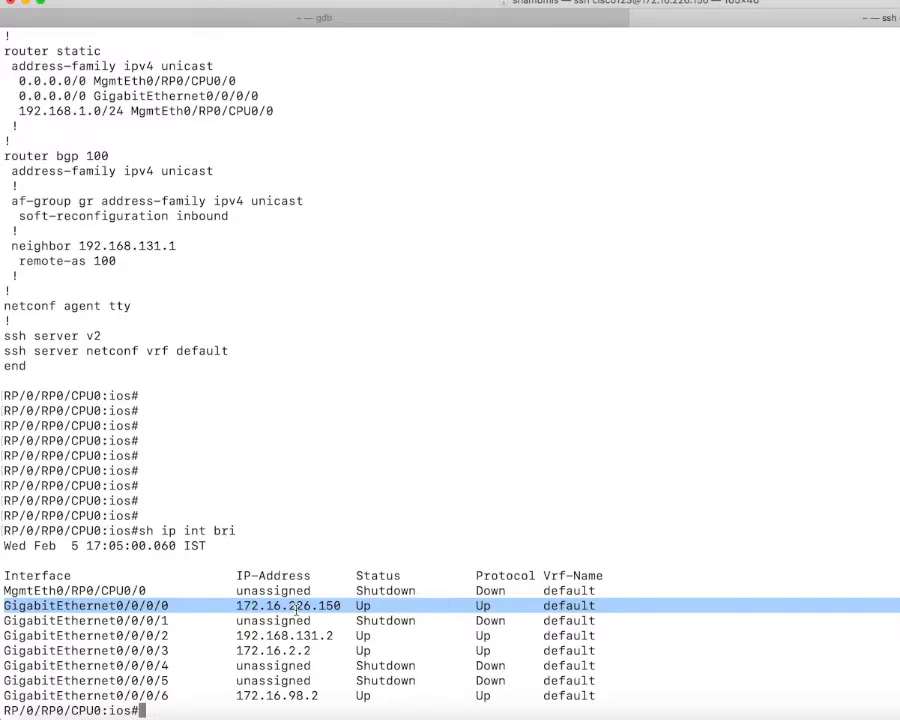
text(ping)
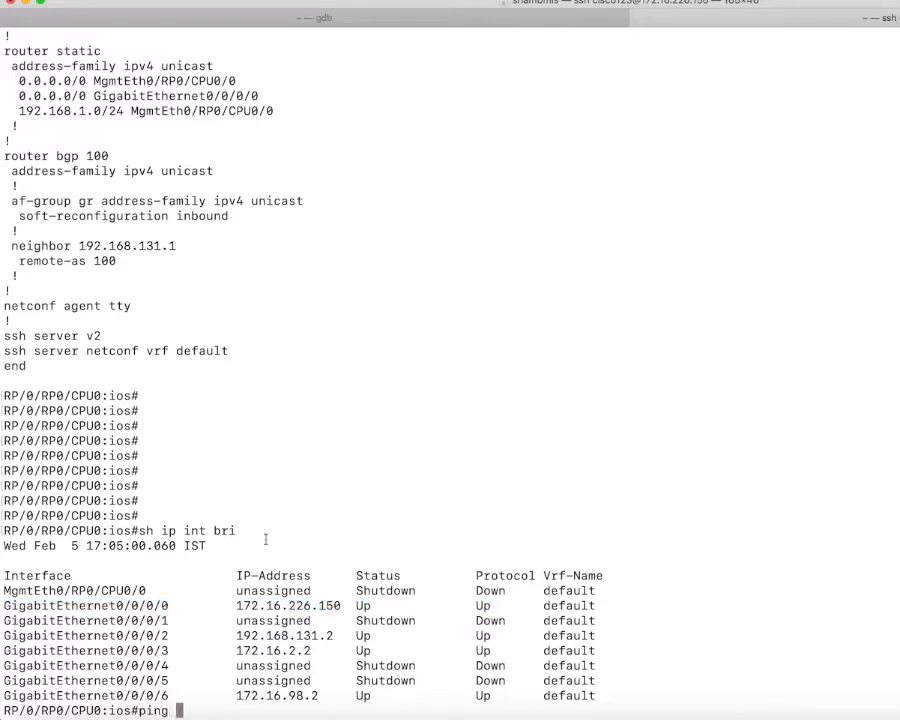
double_click(288, 604)
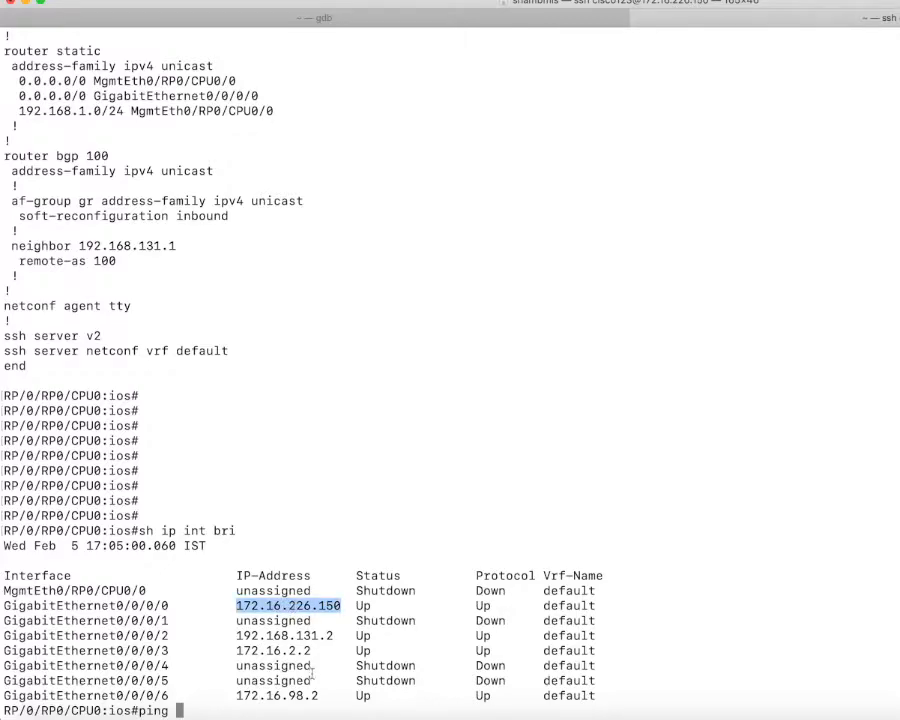
text(172.16.226.135)
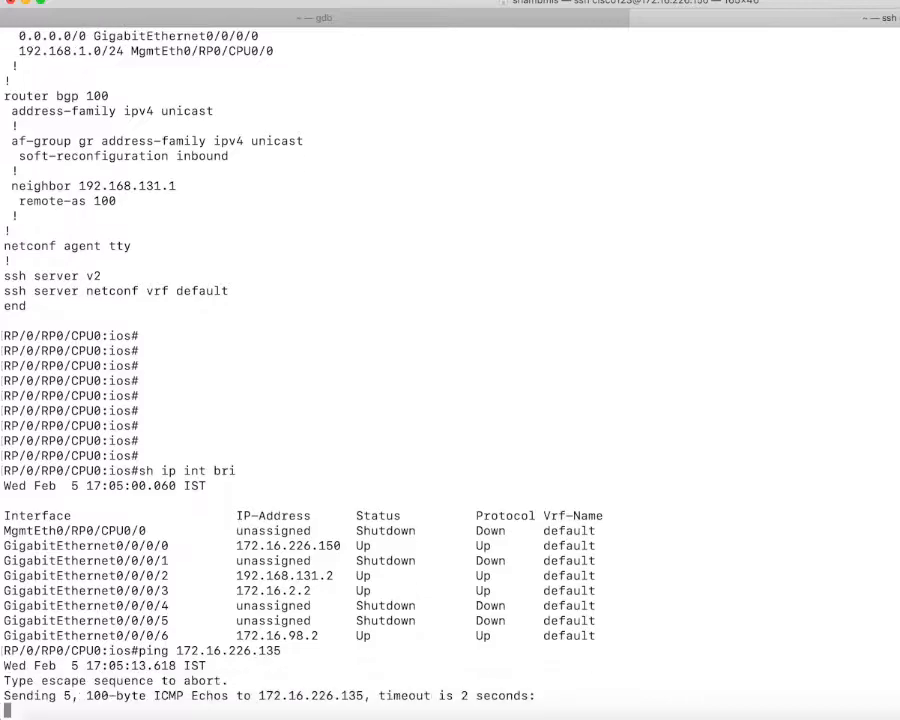
text(sh ru)
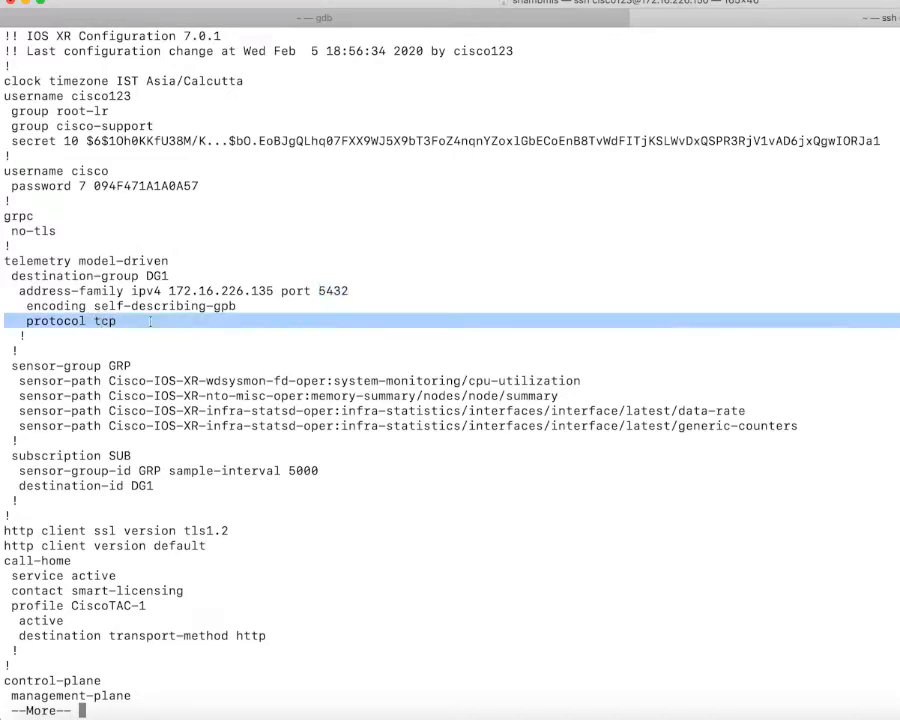
Highlight the protocol tcp setting and sensor-group/subscription lines in the telemetry model-driven config
double_click(332, 290)
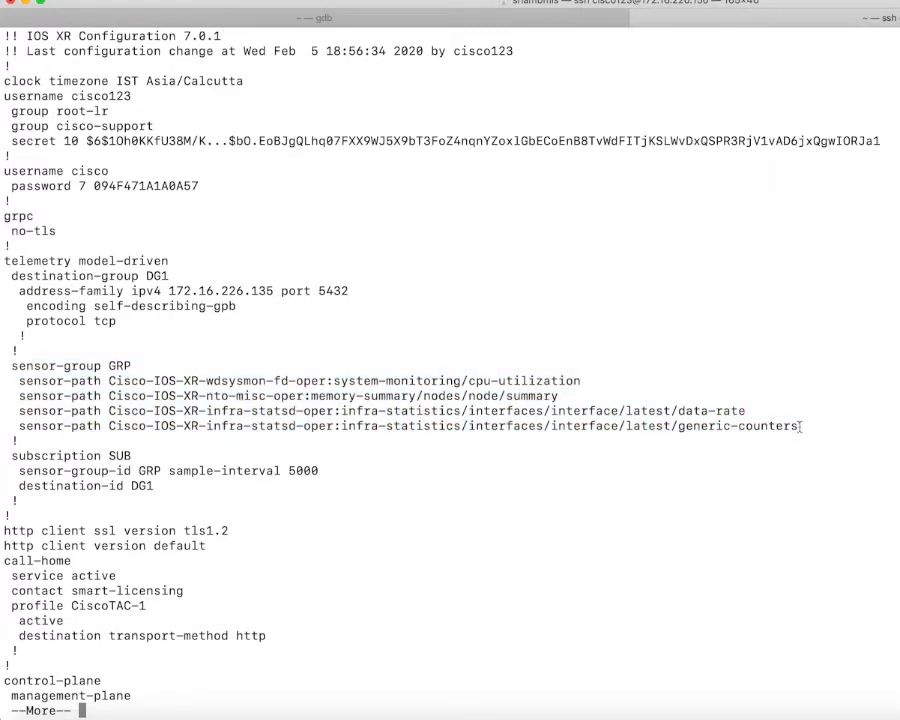
double_click(738, 426)
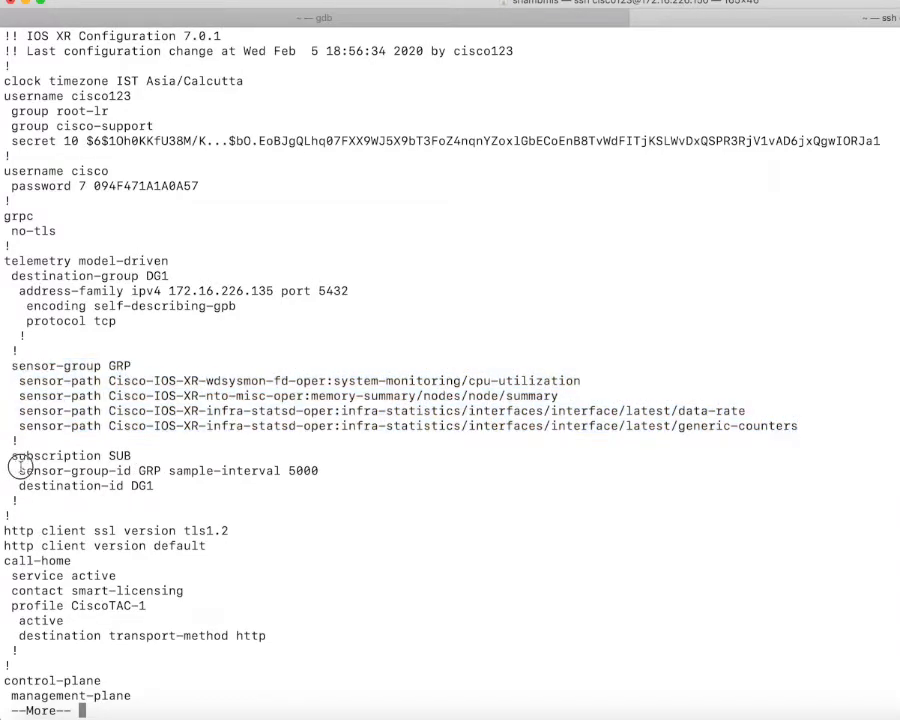
drag(16, 456, 200, 500)
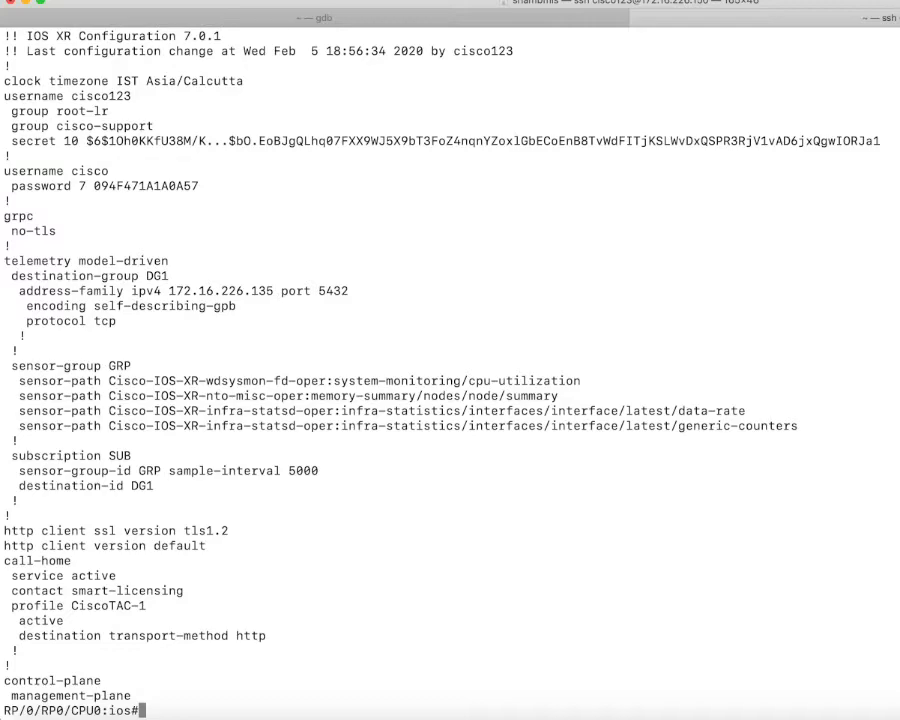
Run 'show telemetry model-driven subscription SUB' to see it ACTIVE with 10180 packets sent
text(show)
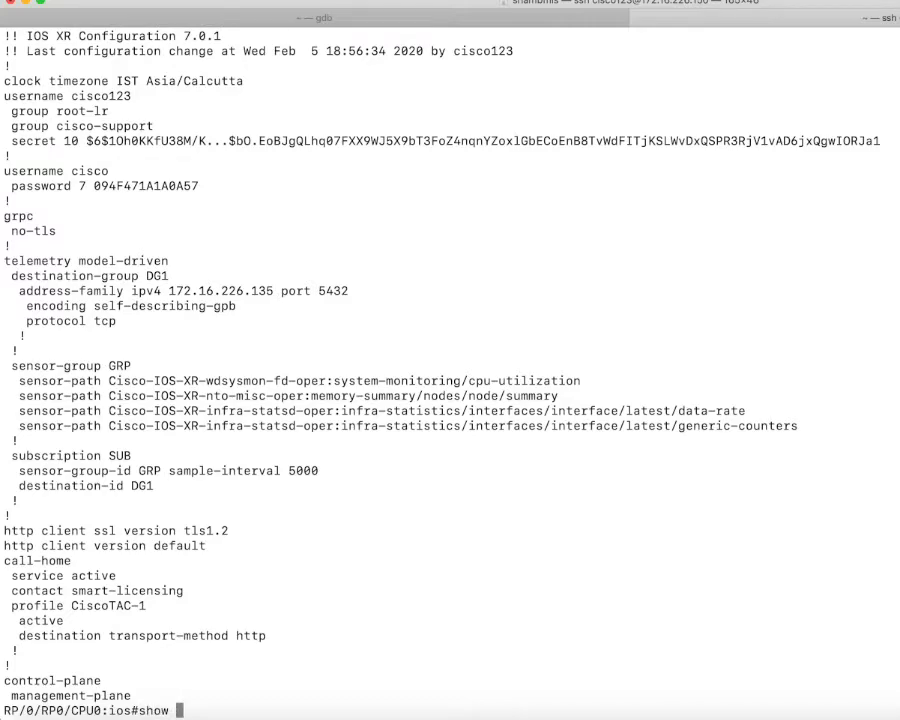
text(telemetry m)
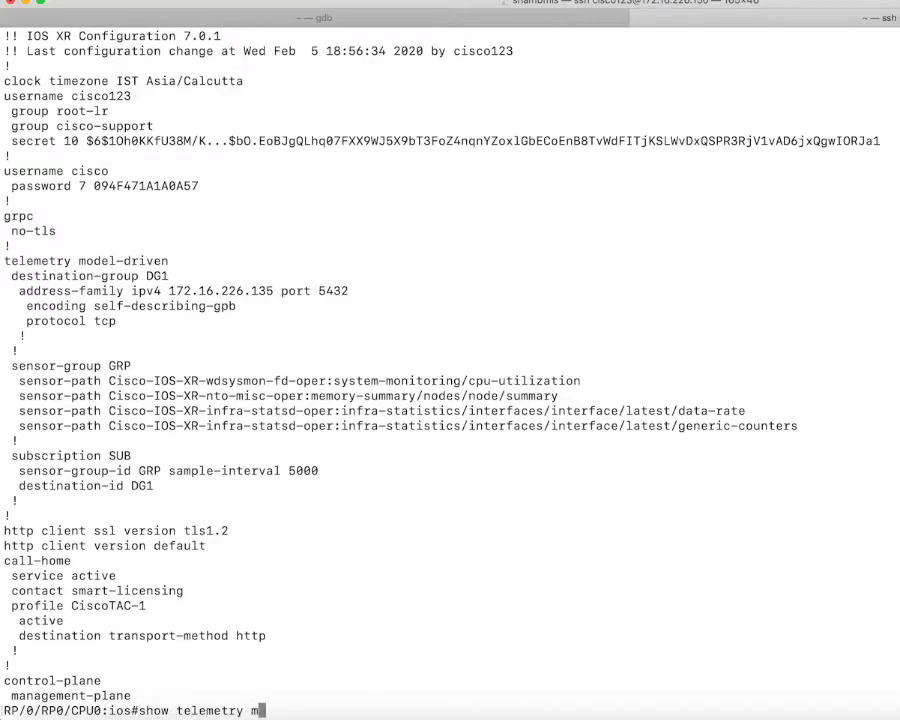
text(odel-driven subscription SUB)
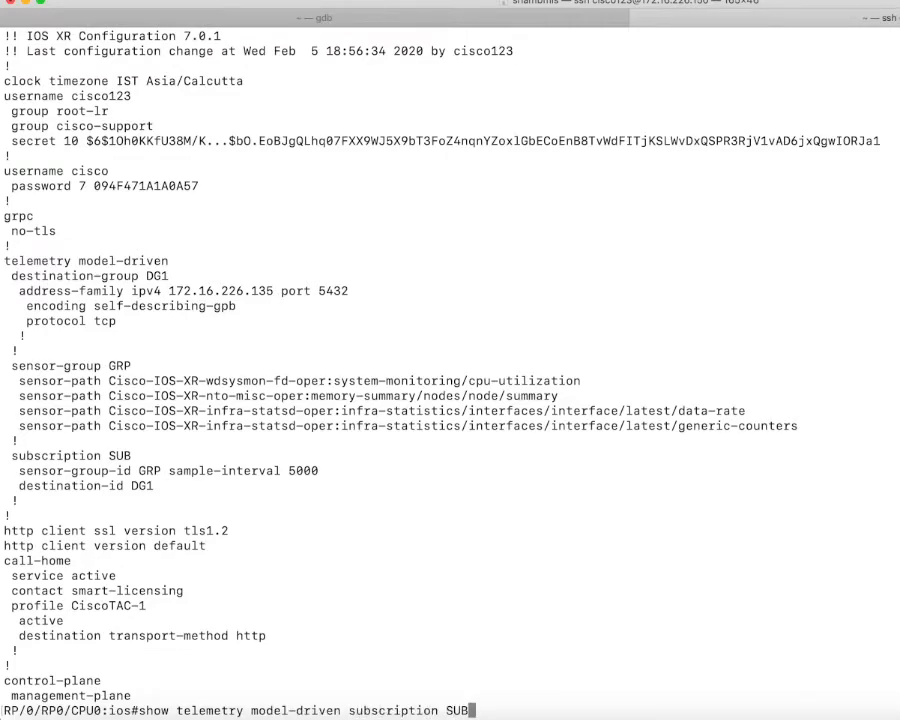
key(enter)
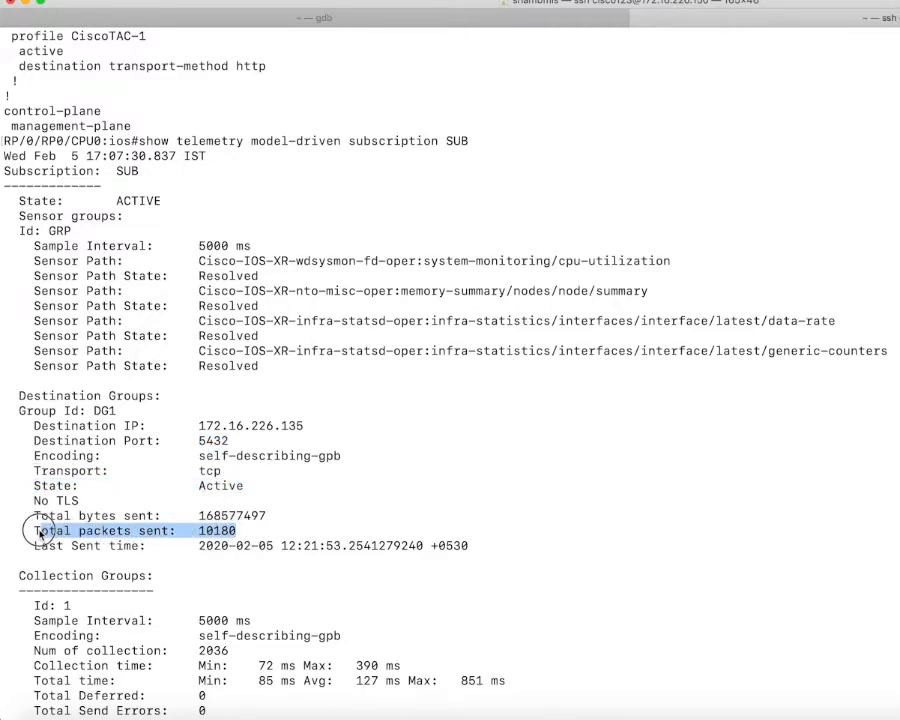
mouse_move(350, 532)
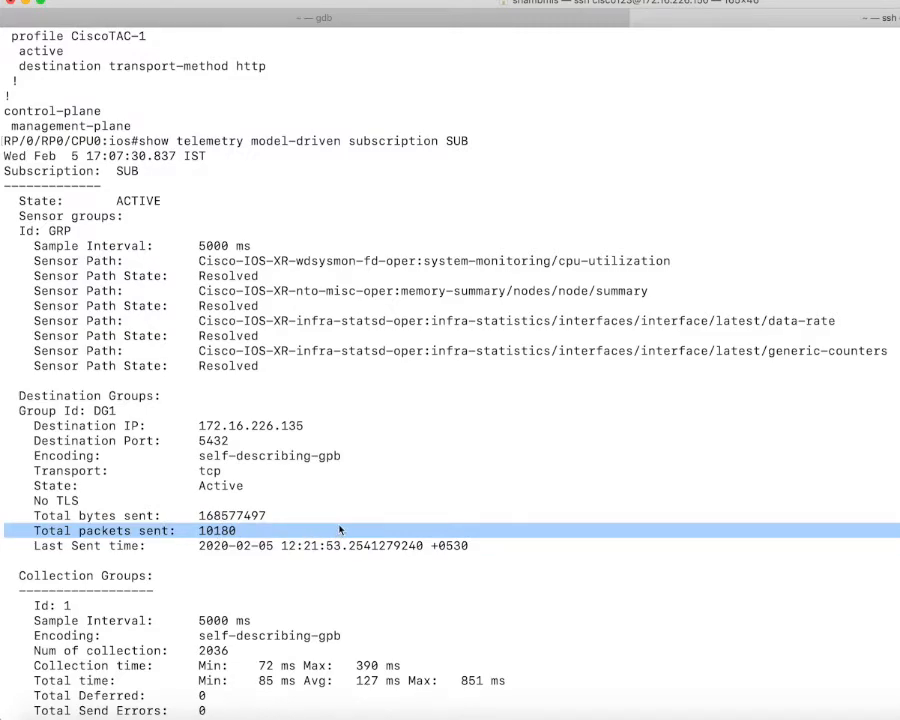
mouse_move(342, 516)
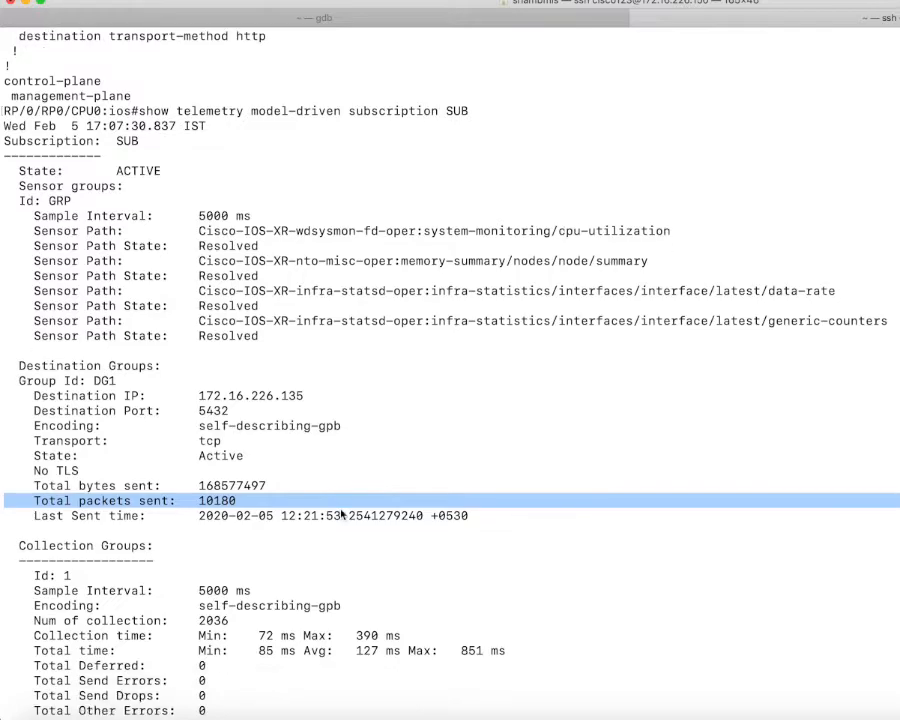
Review the collection groups and highlight total packets sent risen to 10225
scroll(down, 3)
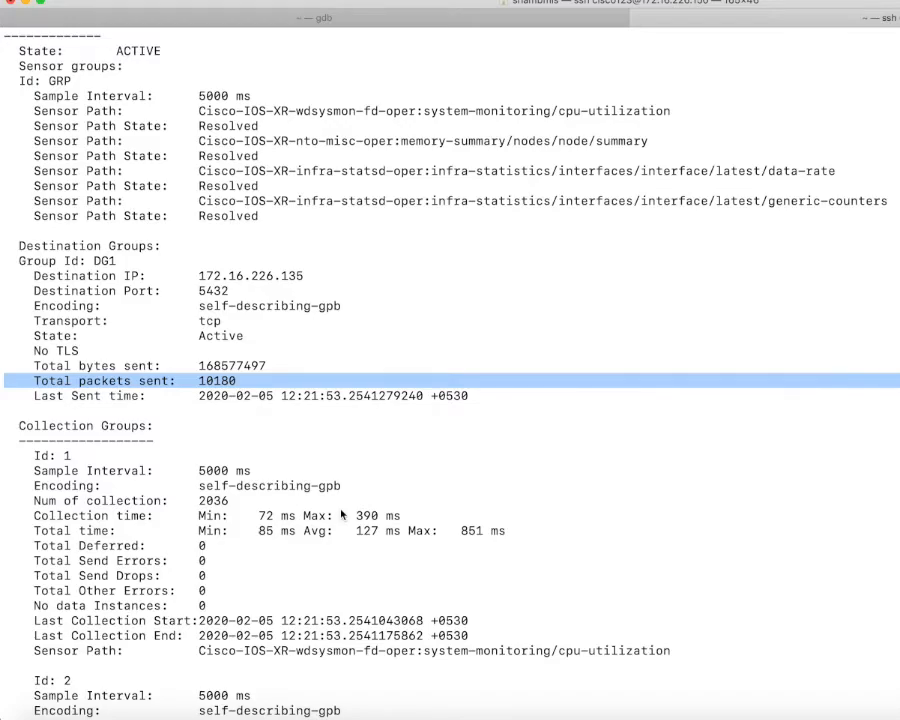
scroll(down, 3)
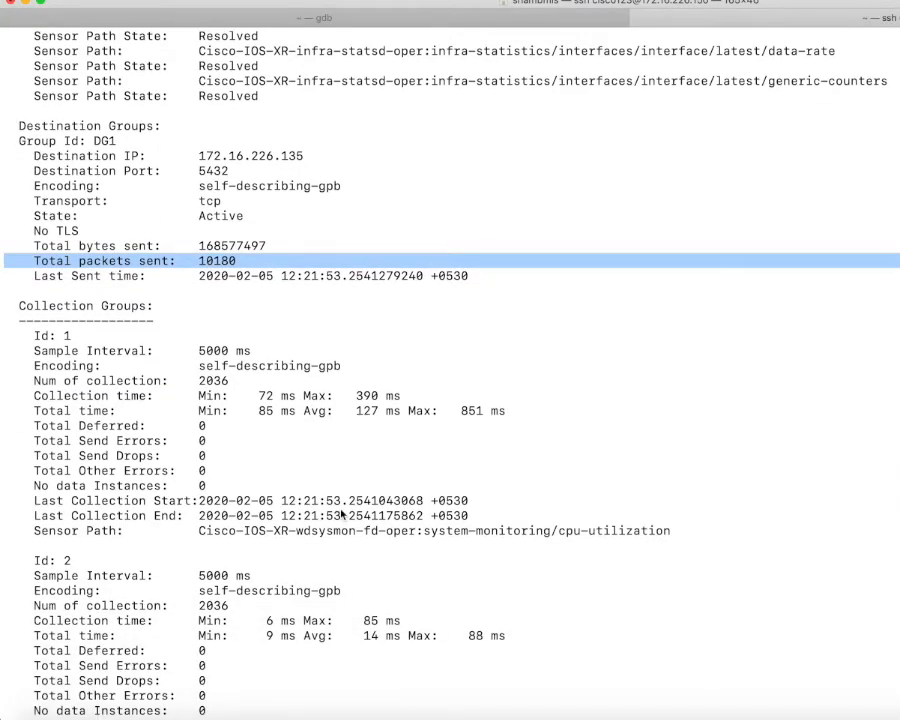
scroll(down, 3)
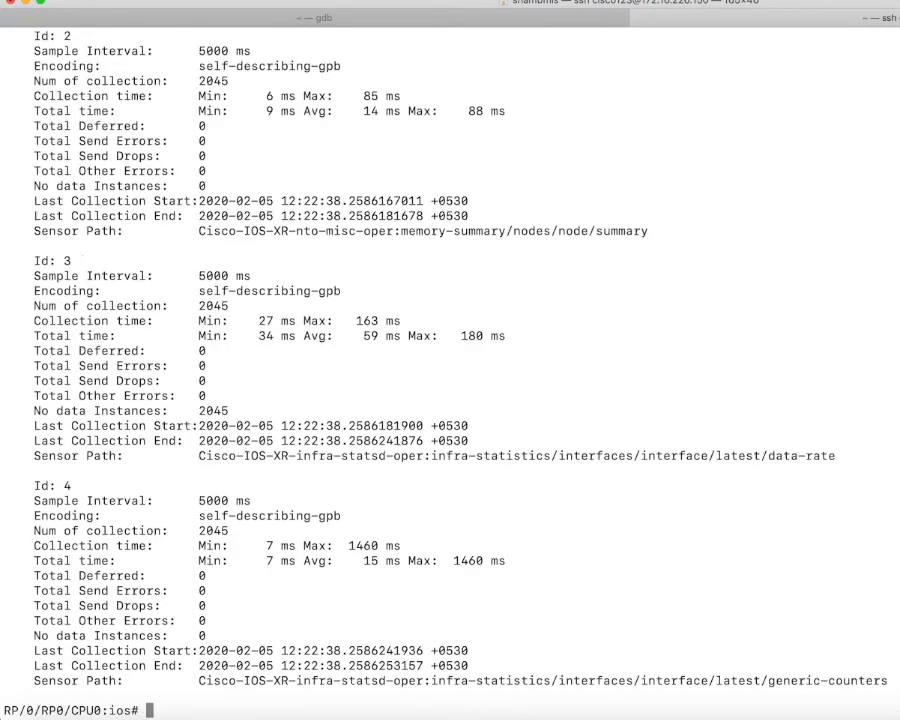
scroll(down, 3)
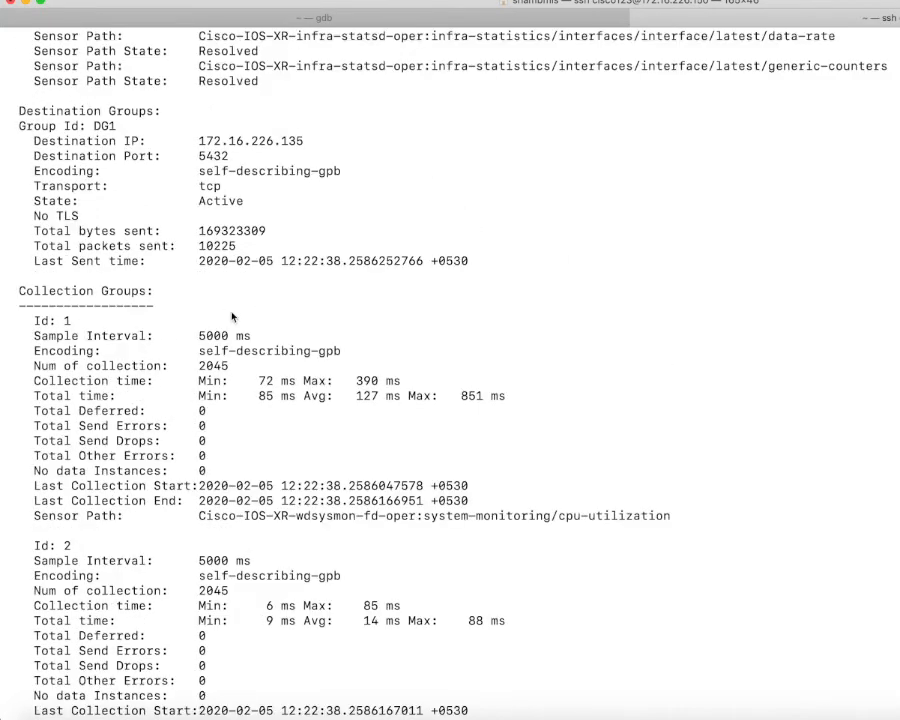
double_click(216, 276)
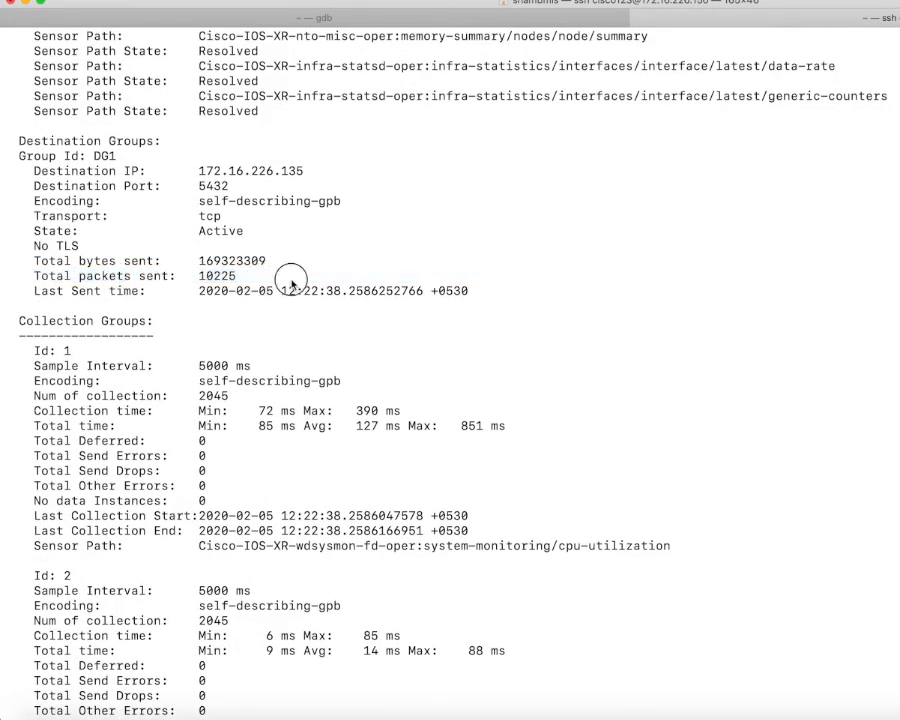
scroll(down, 3)
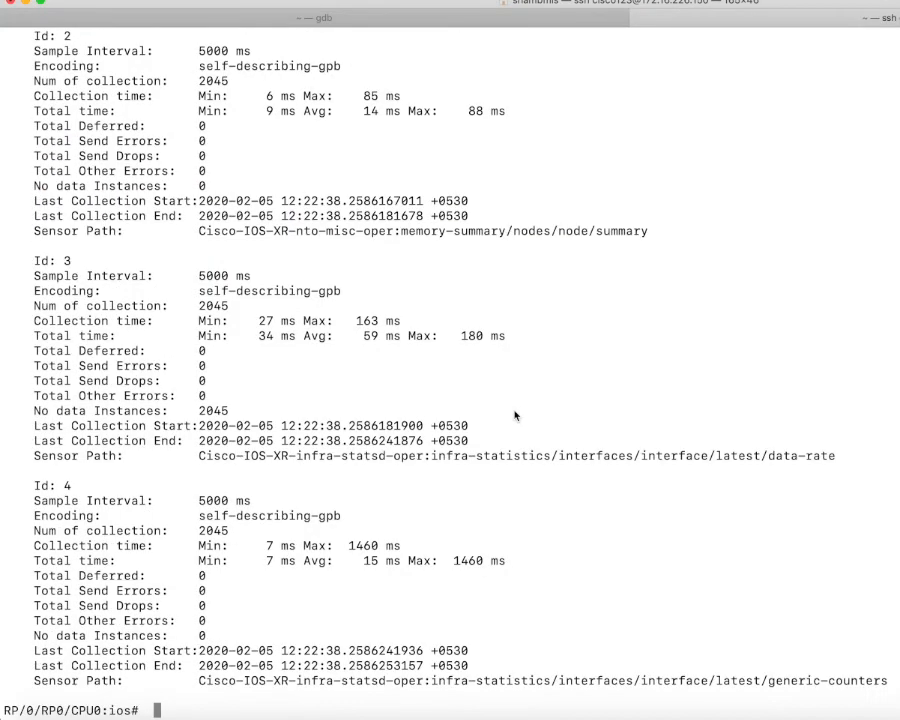